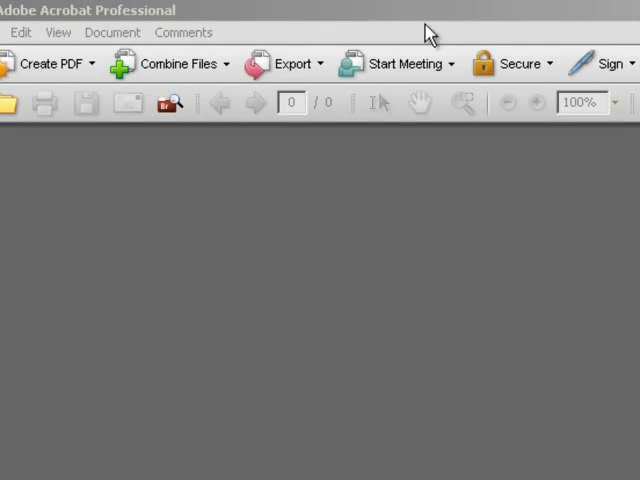
Begin a new form via Forms > Create New Form, starting from an existing electronic document
left_click(244, 32)
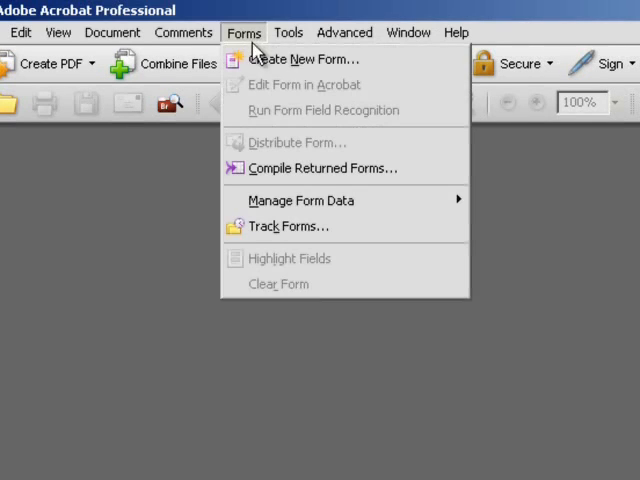
left_click(302, 60)
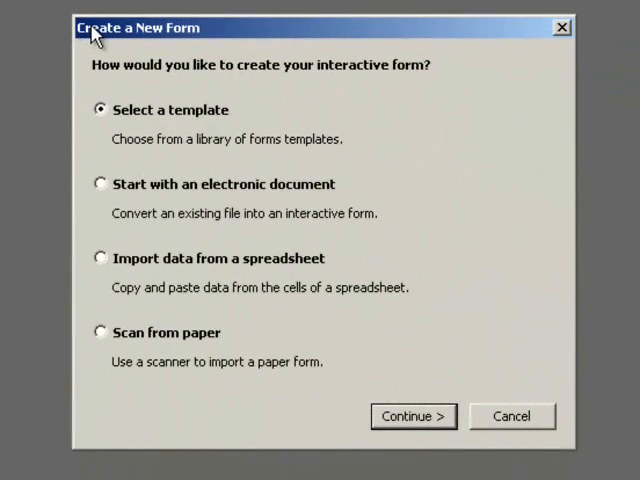
mouse_move(96, 190)
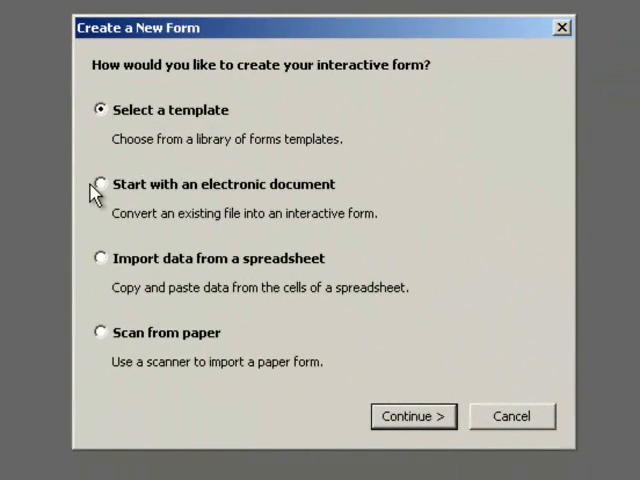
left_click(98, 184)
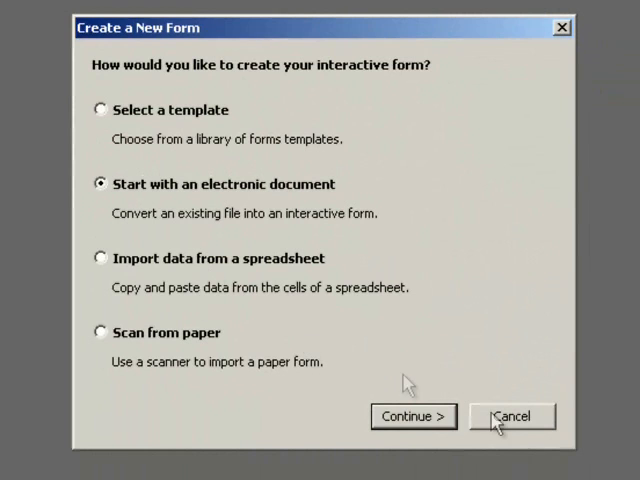
left_click(412, 416)
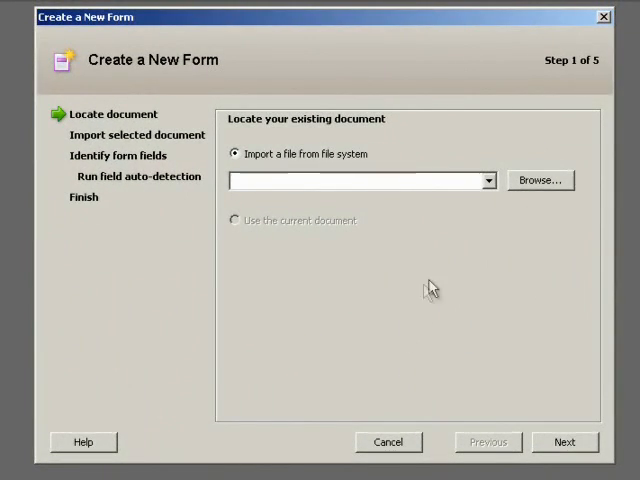
Browse to My Documents, load RegForm as the source PDF and advance the wizard
left_click(546, 180)
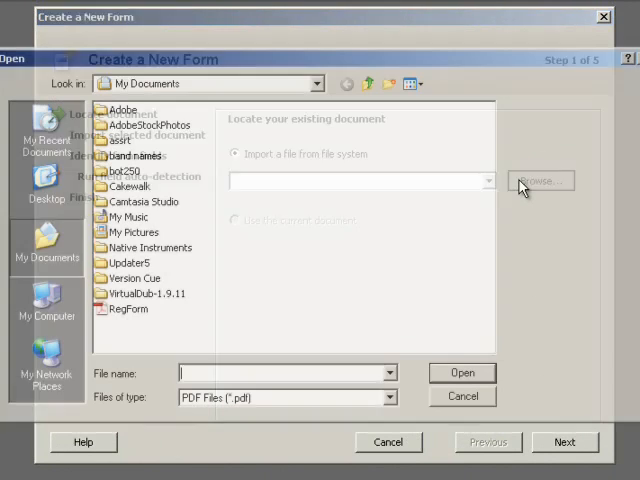
left_click(544, 180)
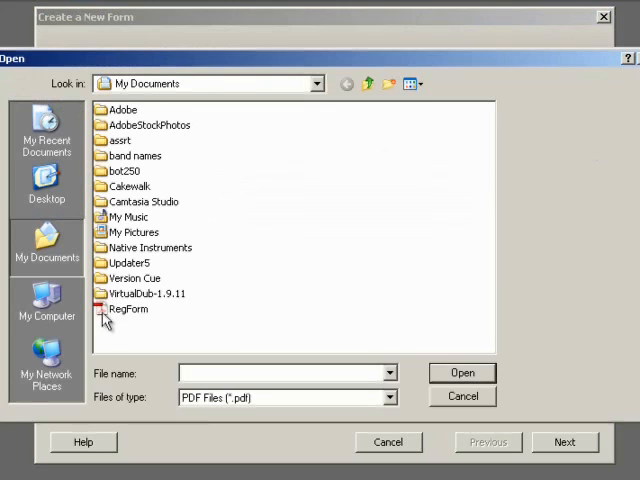
left_click(128, 308)
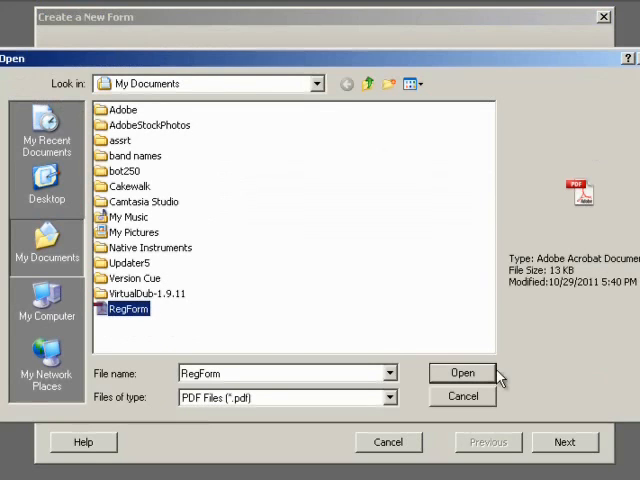
left_click(460, 372)
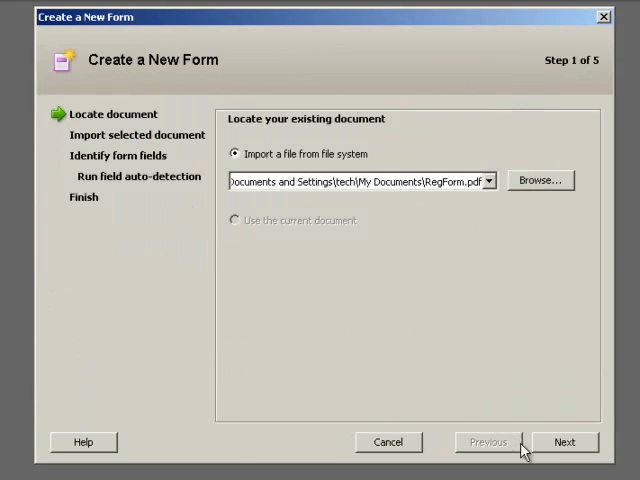
left_click(564, 442)
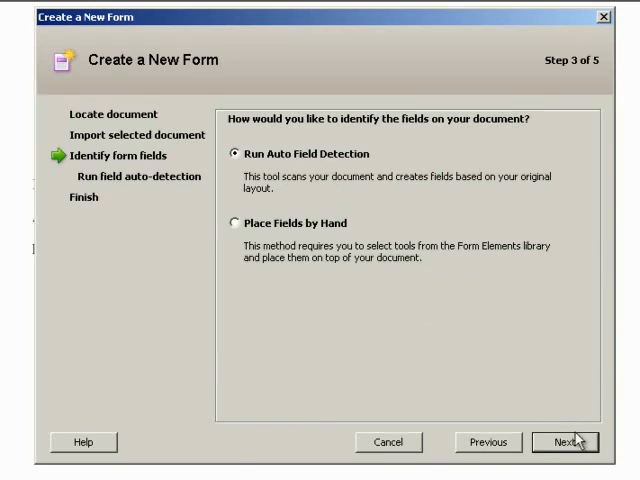
Run Auto Field Detection (6 candidates found) and finish the wizard into LiveCycle Designer
left_click(568, 440)
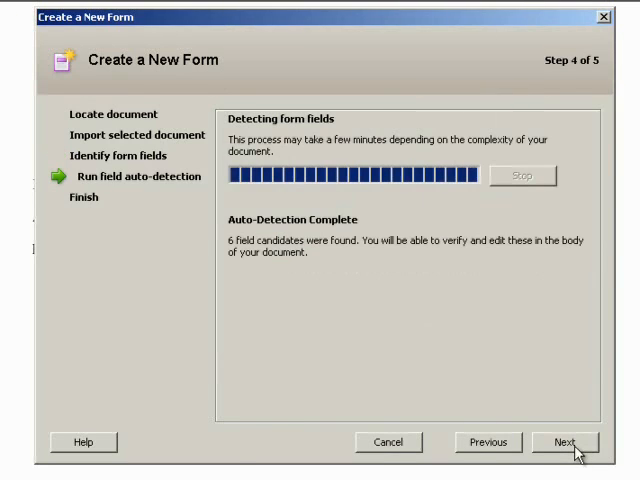
mouse_move(258, 236)
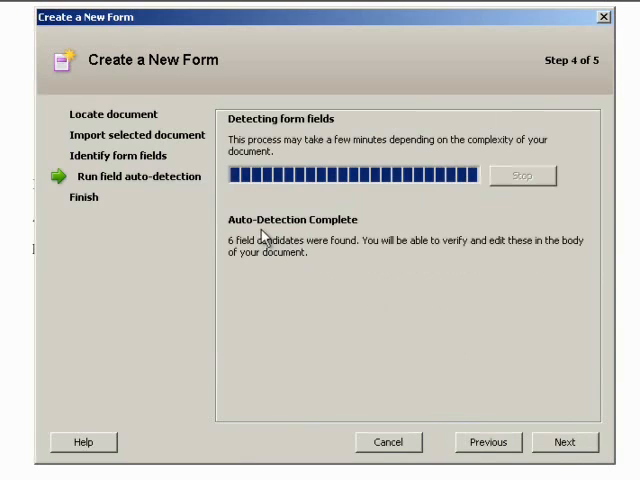
mouse_move(560, 444)
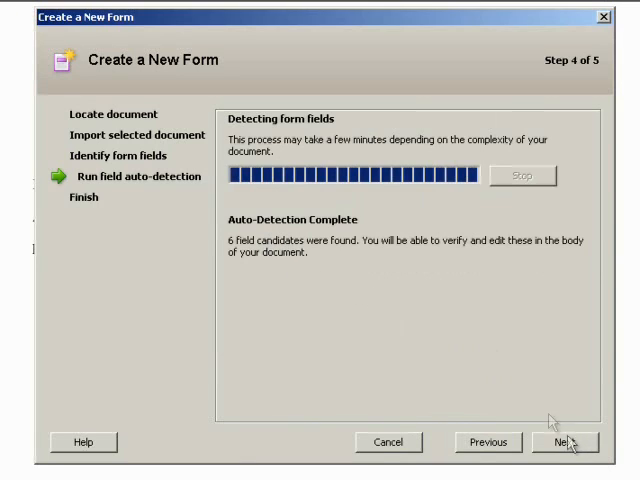
left_click(568, 444)
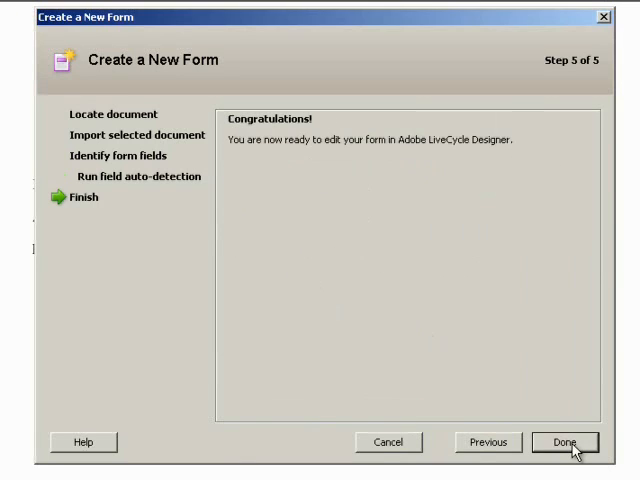
left_click(564, 440)
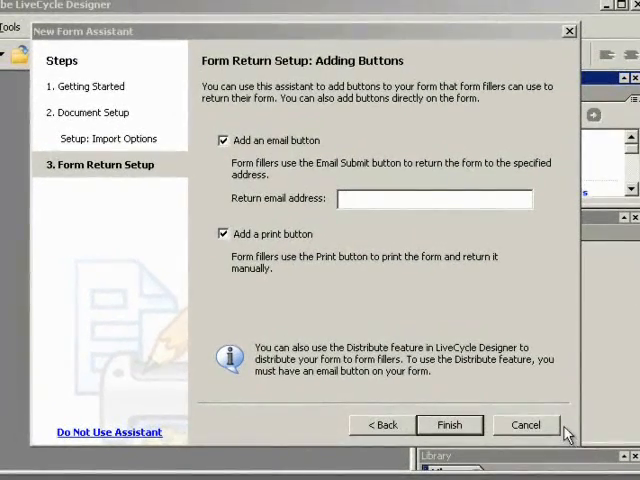
mouse_move(322, 280)
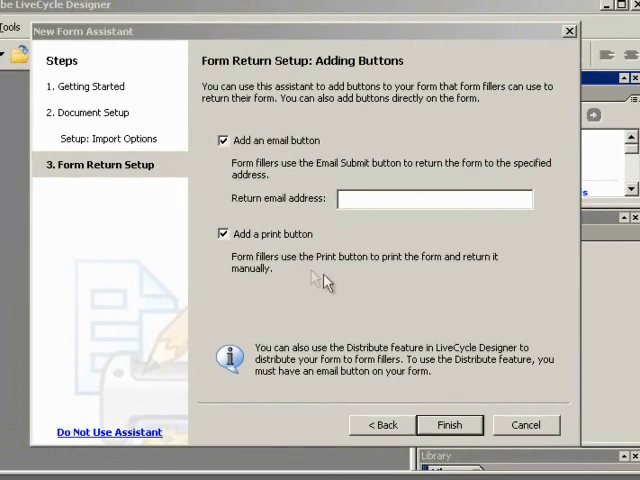
Turn off the email submit and print button options and finish the New Form Assistant
left_click(220, 140)
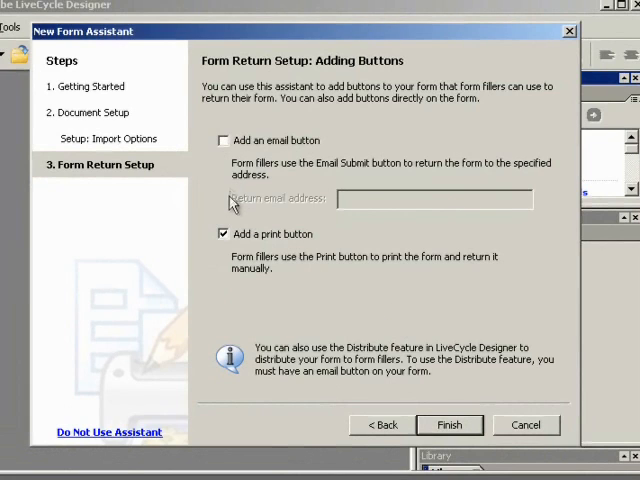
left_click(224, 232)
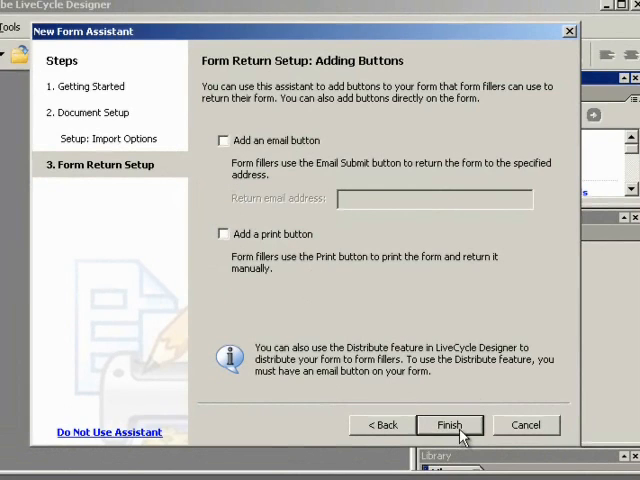
left_click(468, 424)
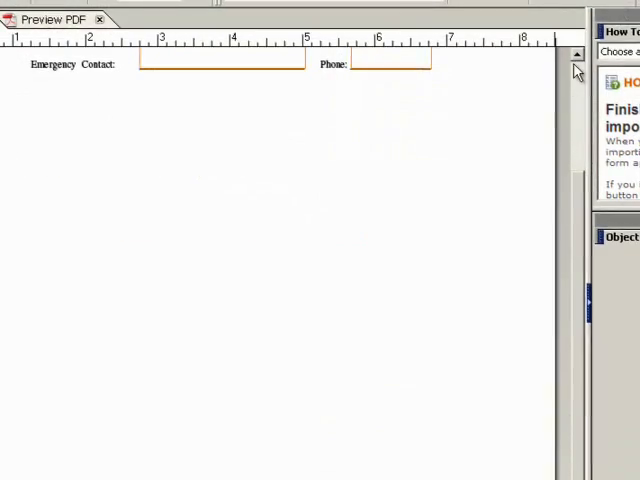
Review the layout in Design View, then show the Registration Form in Preview PDF
left_click(44, 60)
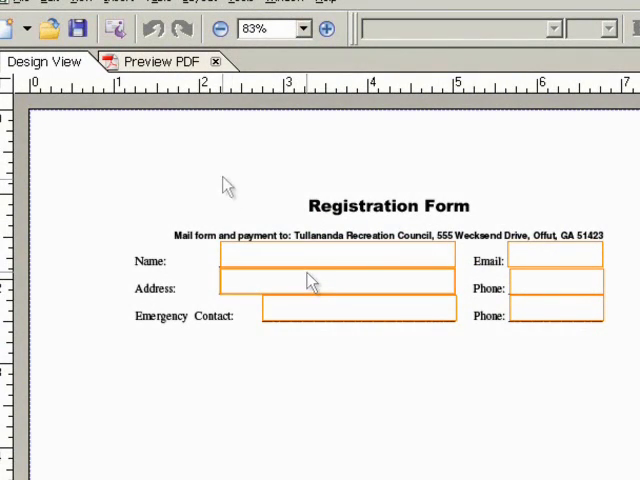
left_click(160, 62)
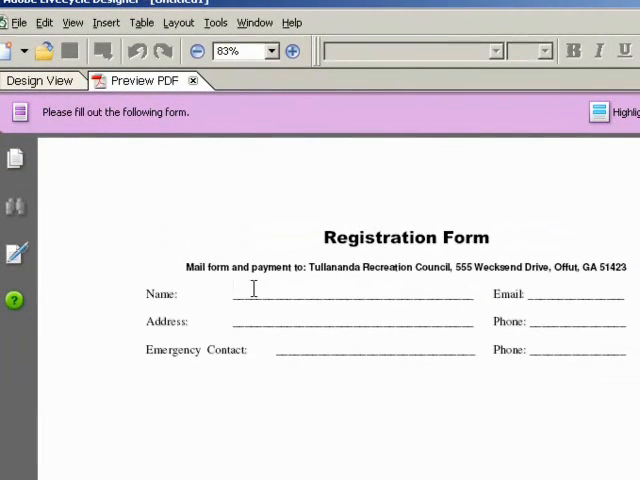
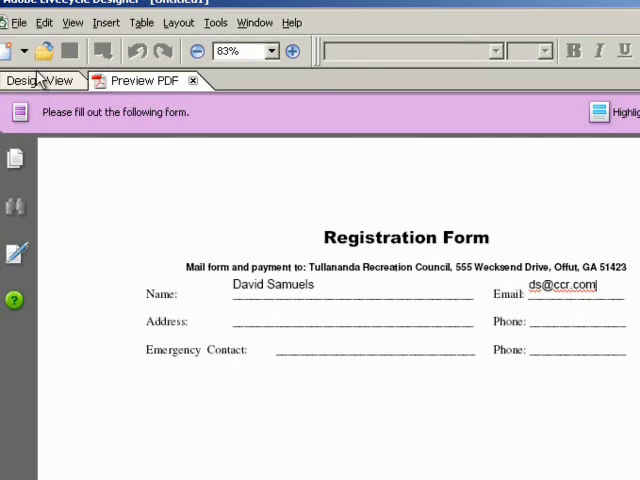
Visit Design View and come back to Preview PDF with all fields blank again
left_click(44, 80)
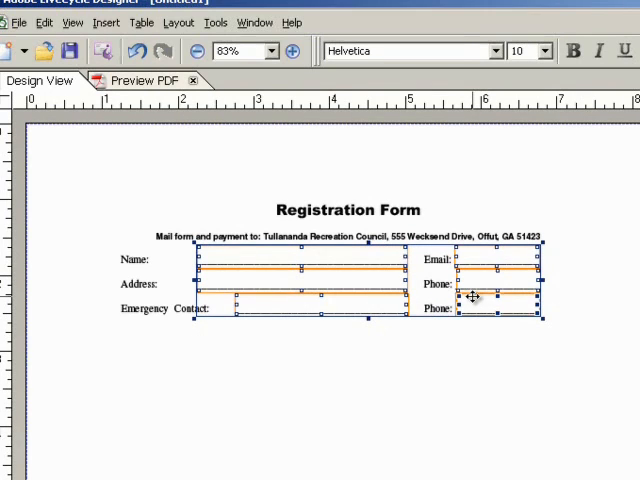
left_click(140, 80)
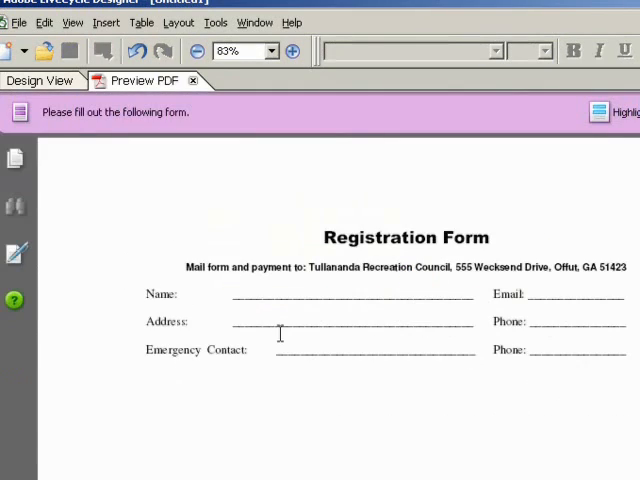
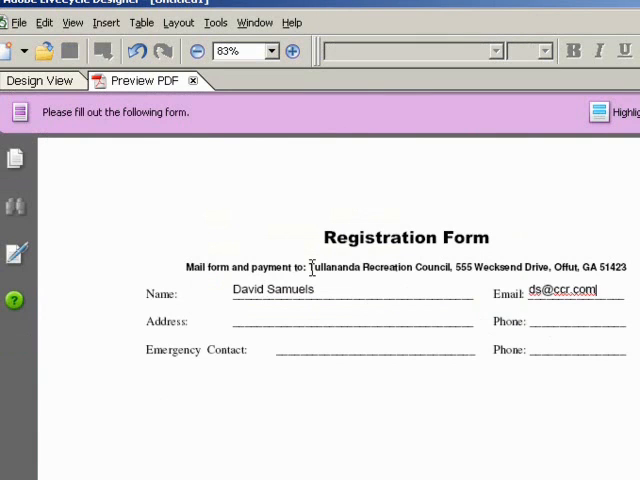
left_click(40, 80)
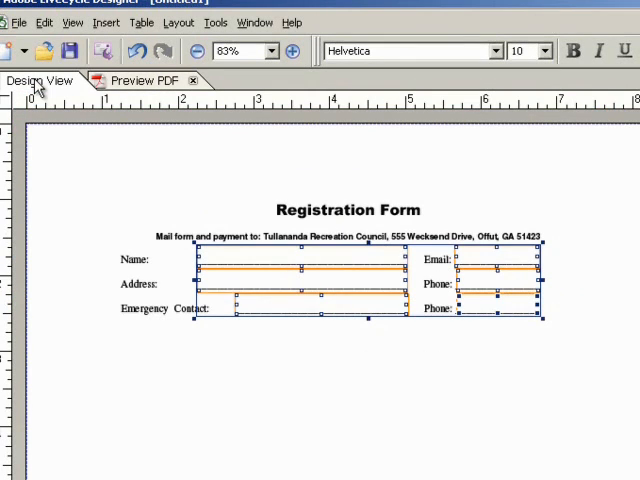
Save the form via Save As as 'new form', keeping Acrobat 7 (Static) PDF Form
left_click(16, 24)
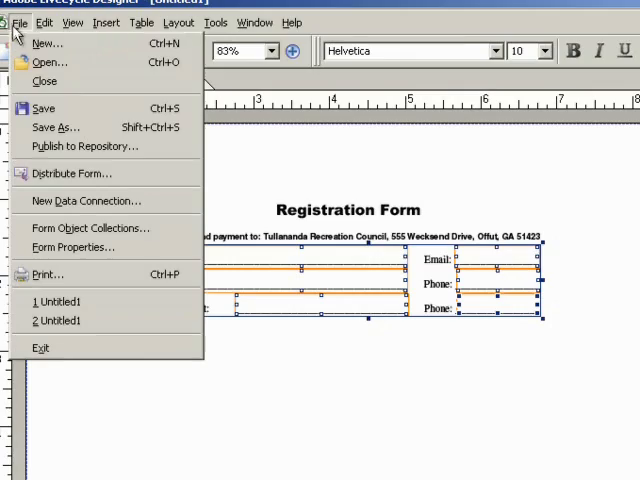
left_click(56, 128)
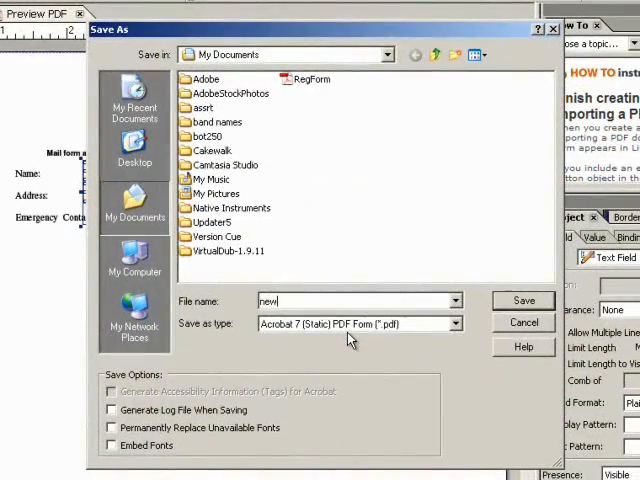
type("form")
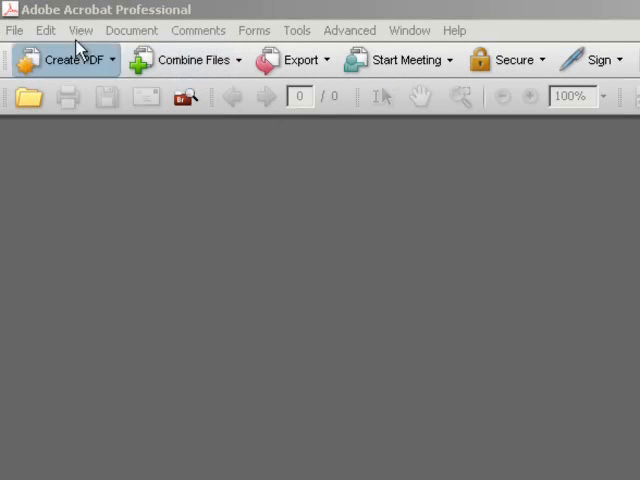
Open new form.pdf from My Documents to show the Registration Form
left_click(12, 30)
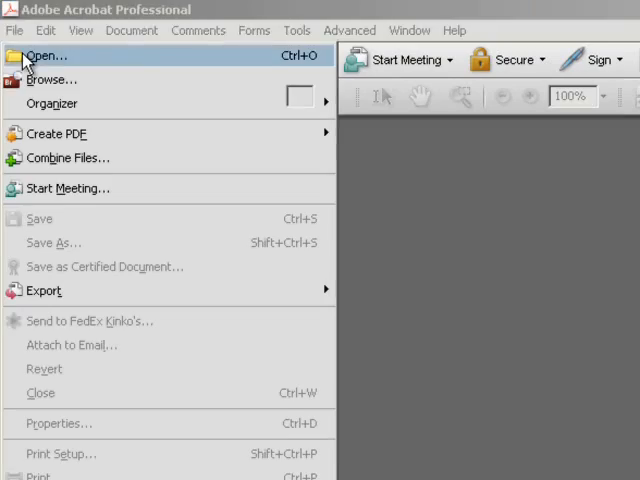
left_click(42, 56)
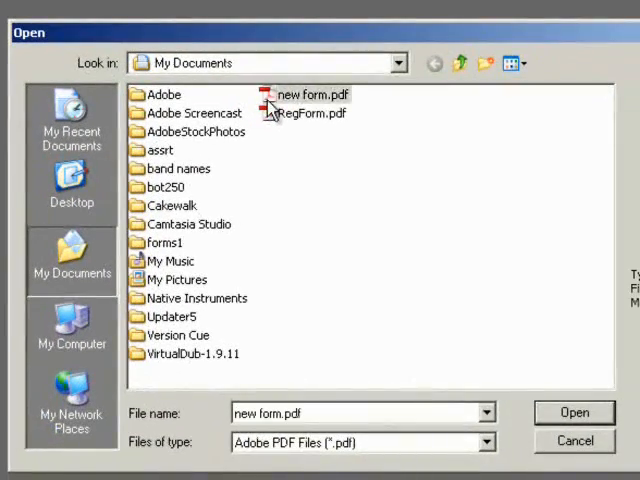
left_click(574, 412)
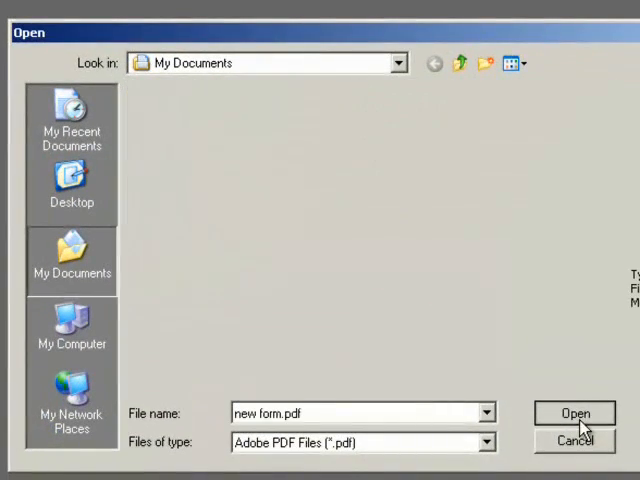
left_click(572, 412)
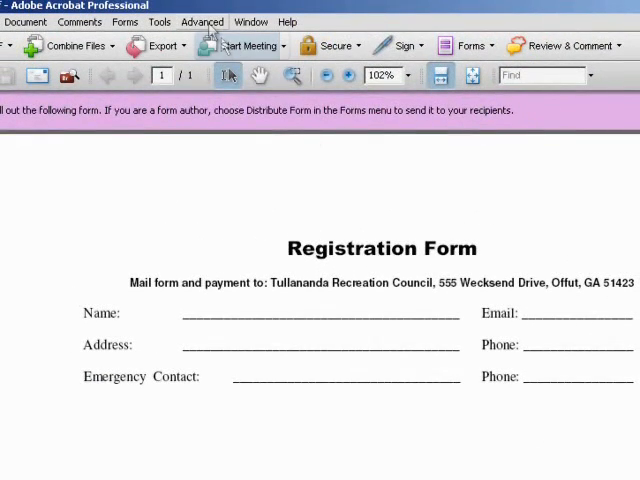
Start enabling Adobe Reader usage rights for the Registration Form via the Advanced menu
left_click(200, 20)
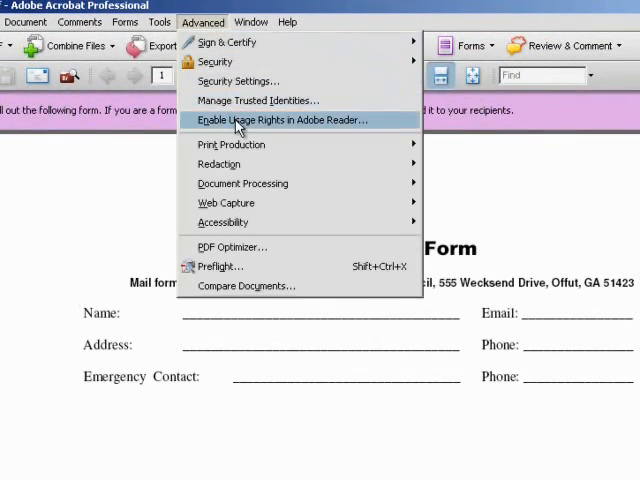
left_click(292, 120)
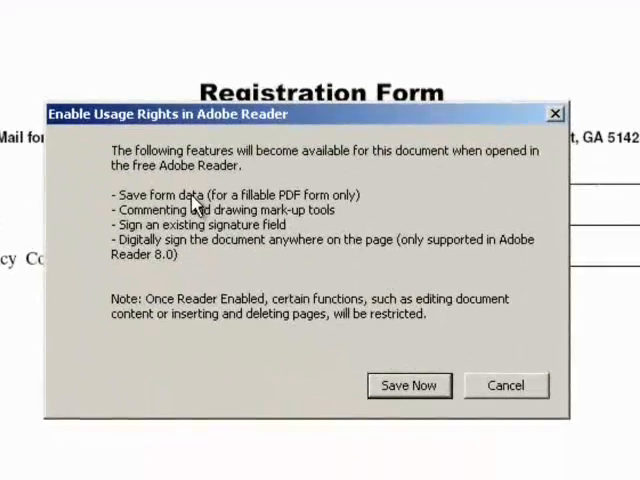